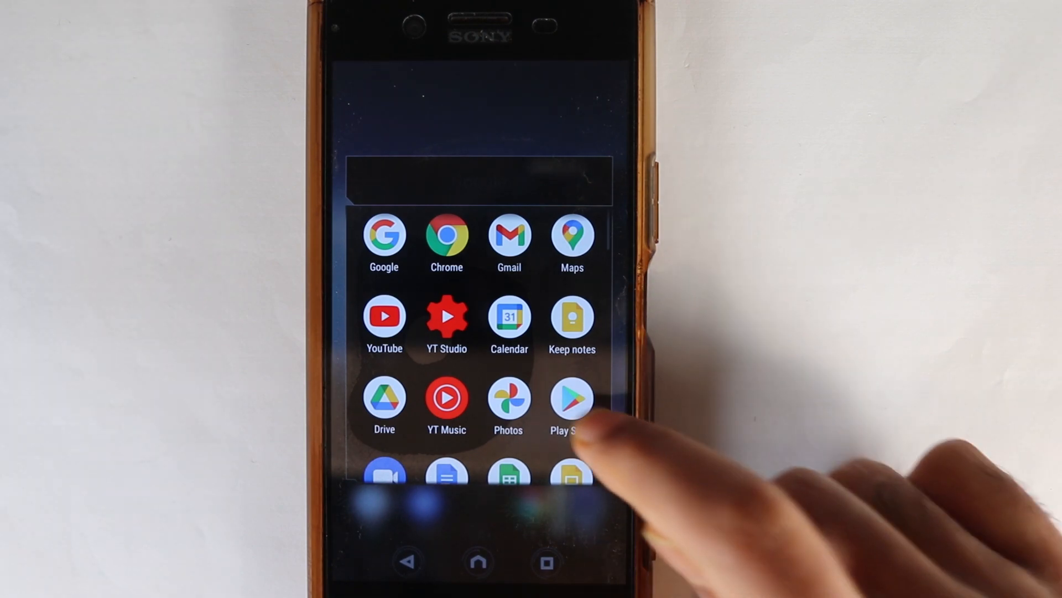
# Step: Install the Amazon Alexa app from Google Play Store by searching for it
pyautogui.click(571, 397)
pyautogui.write('amazon alexa')
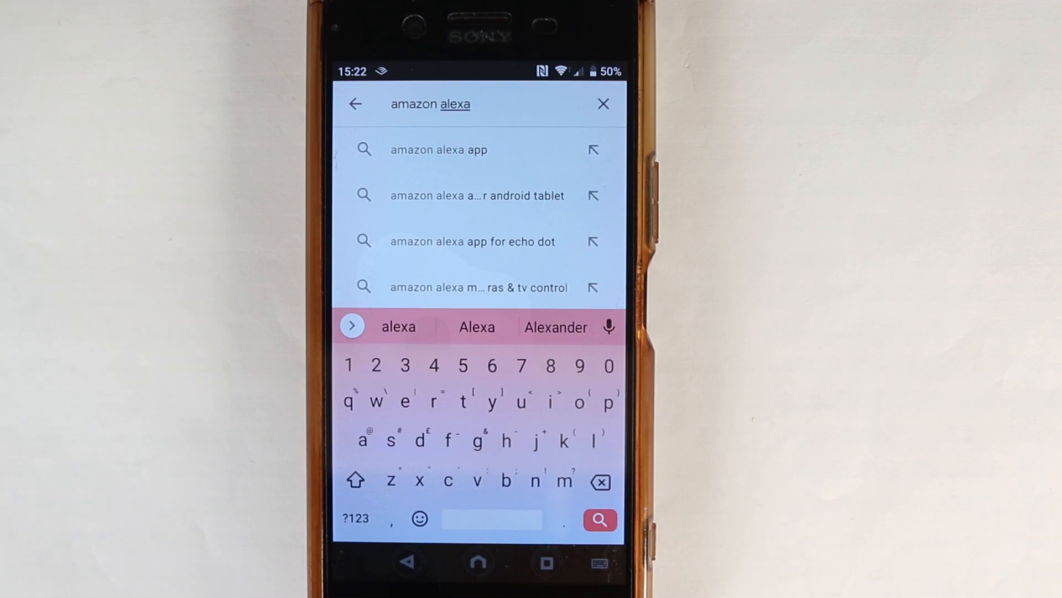
pyautogui.click(439, 149)
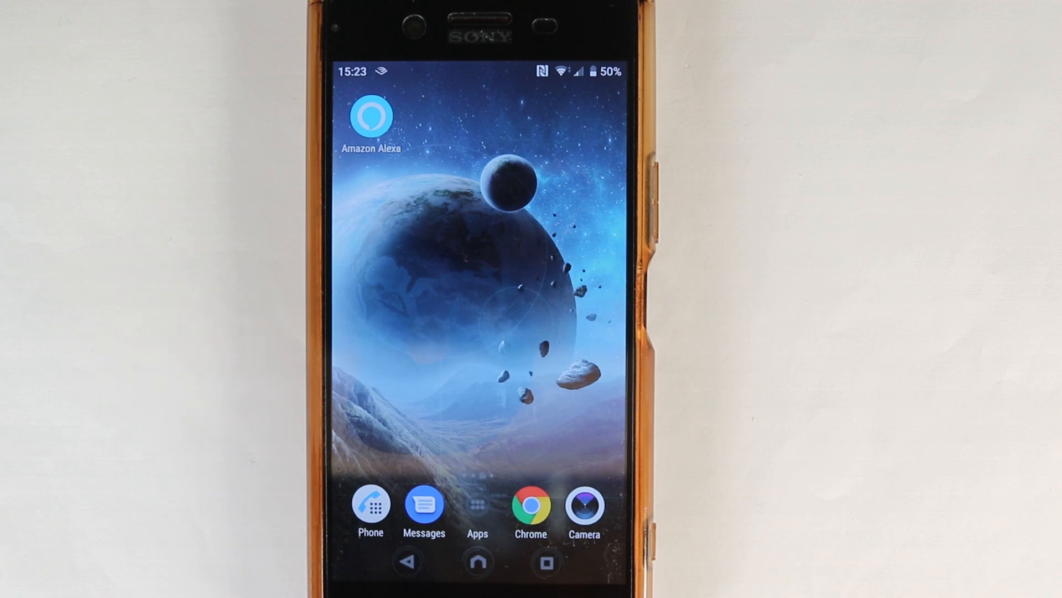
# Step: Launch Amazon Alexa and sign in with the Amazon account e-mail and password
pyautogui.click(371, 115)
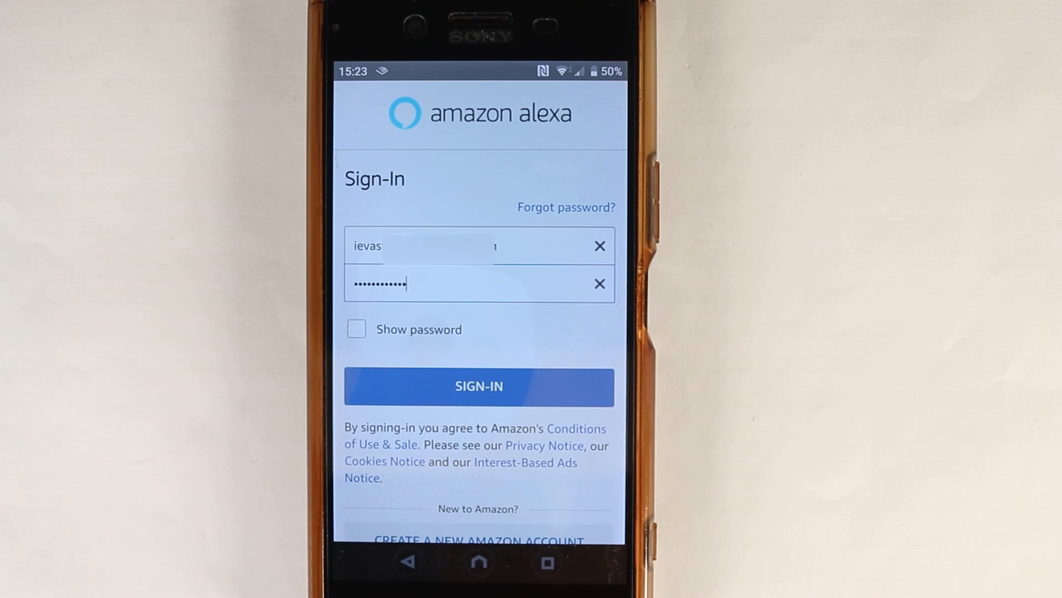
pyautogui.click(478, 385)
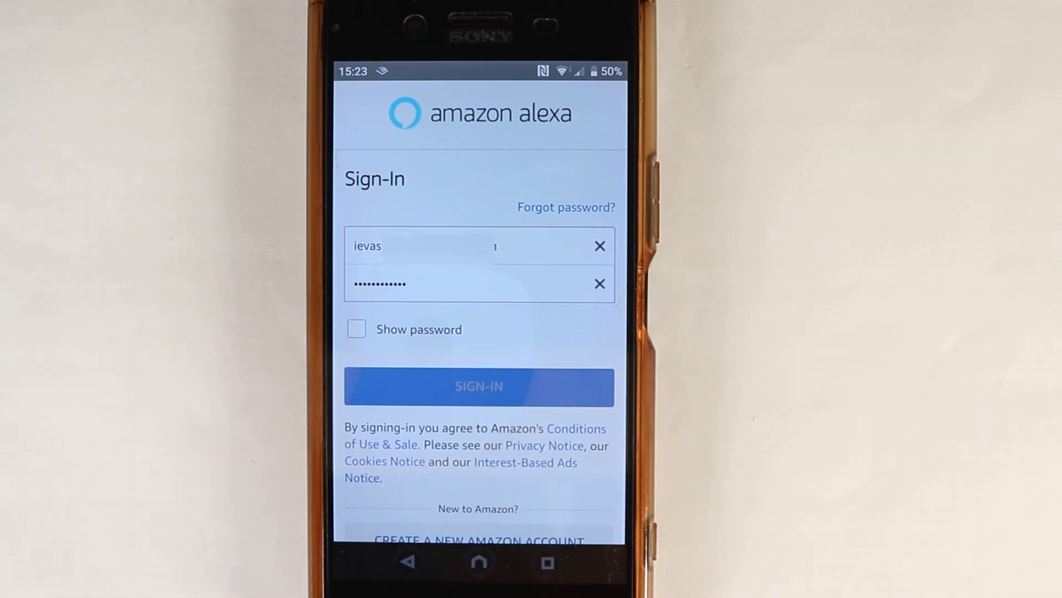
pyautogui.click(478, 385)
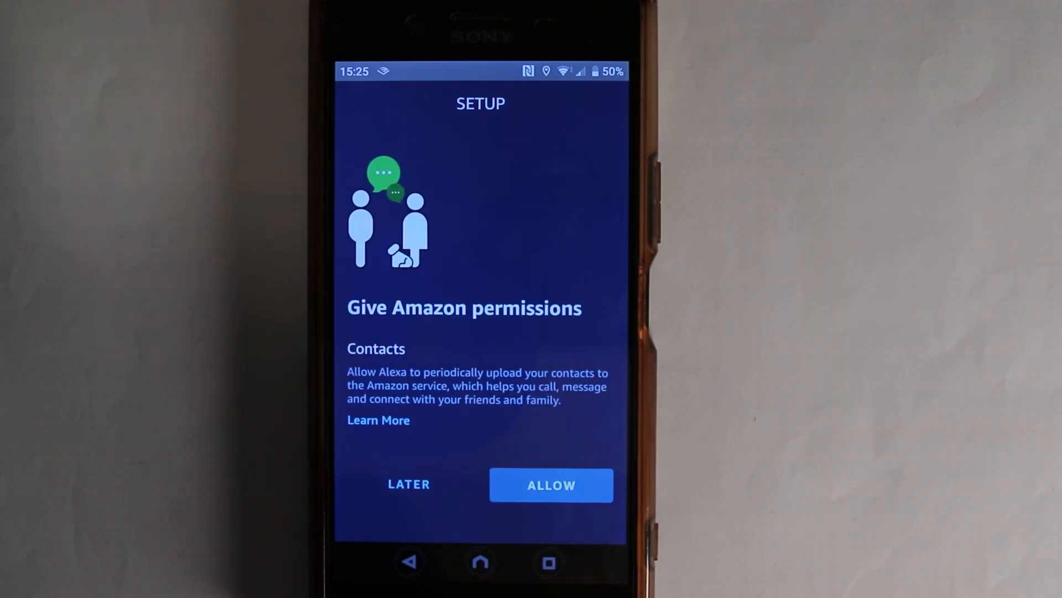
# Step: Answer the contacts upload permission request on the Give Amazon permissions screen
pyautogui.click(551, 485)
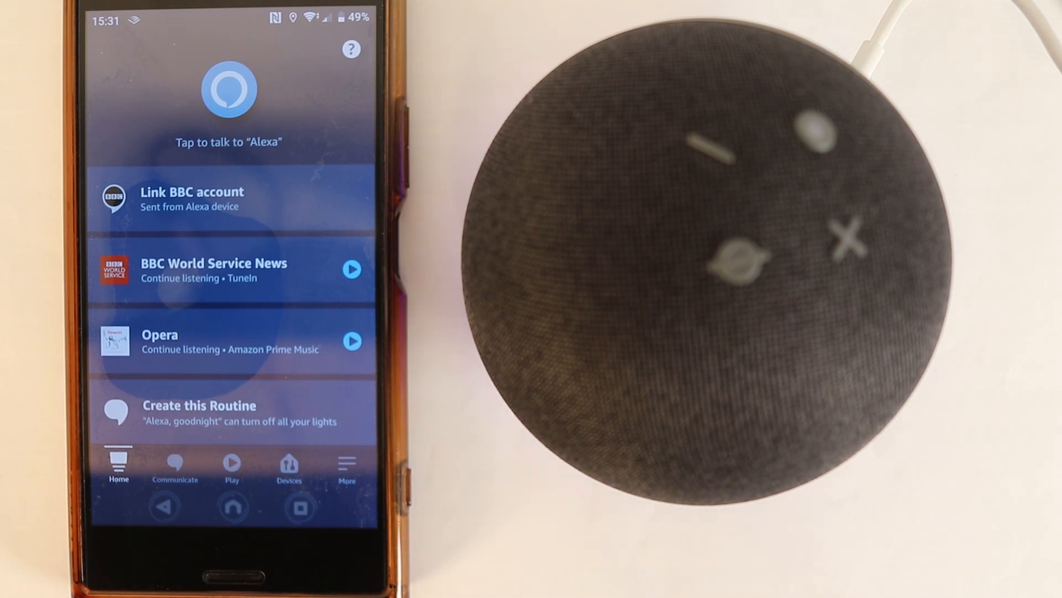
# Step: Start adding a device from More and choose Amazon Echo as the device type
pyautogui.click(227, 88)
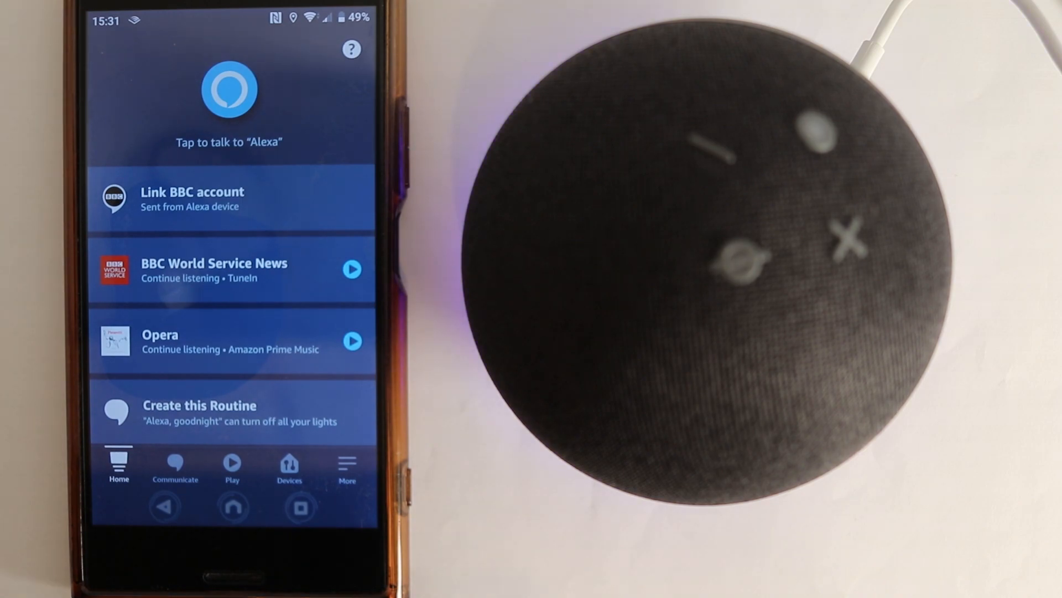
pyautogui.click(346, 467)
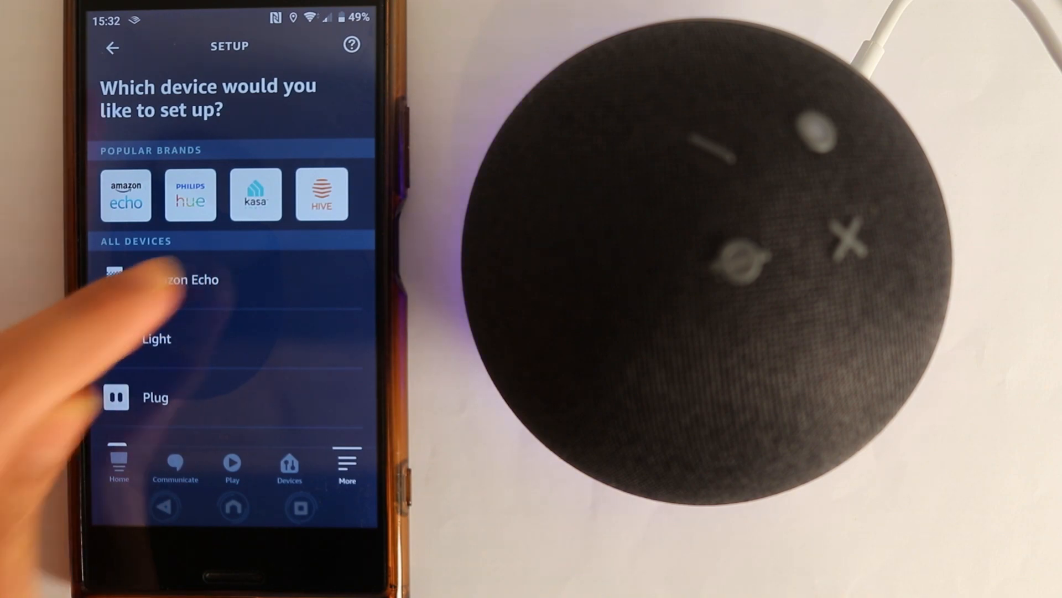
pyautogui.click(183, 279)
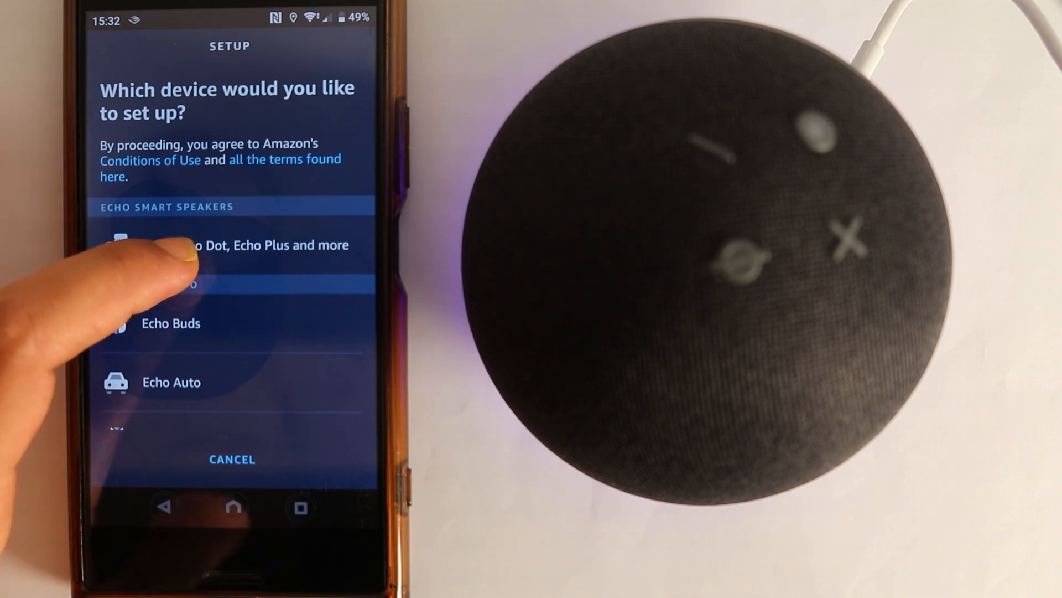
# Step: Choose Echo Dot, Echo Plus and more under Echo Smart Speakers
pyautogui.click(230, 245)
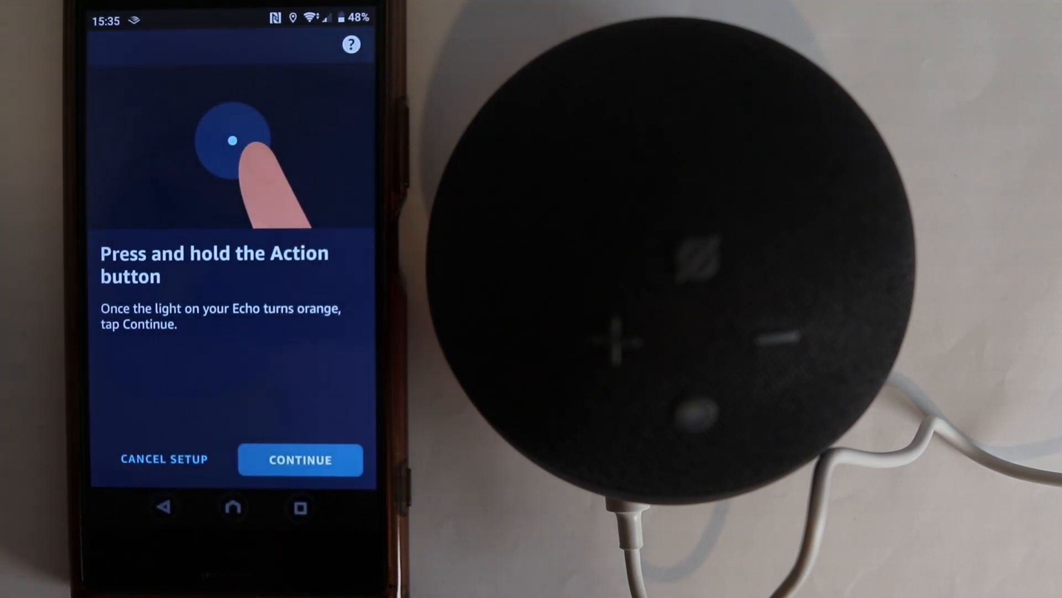
# Step: Confirm the orange light and pick Echo Dot-4WF from the available devices
pyautogui.click(300, 459)
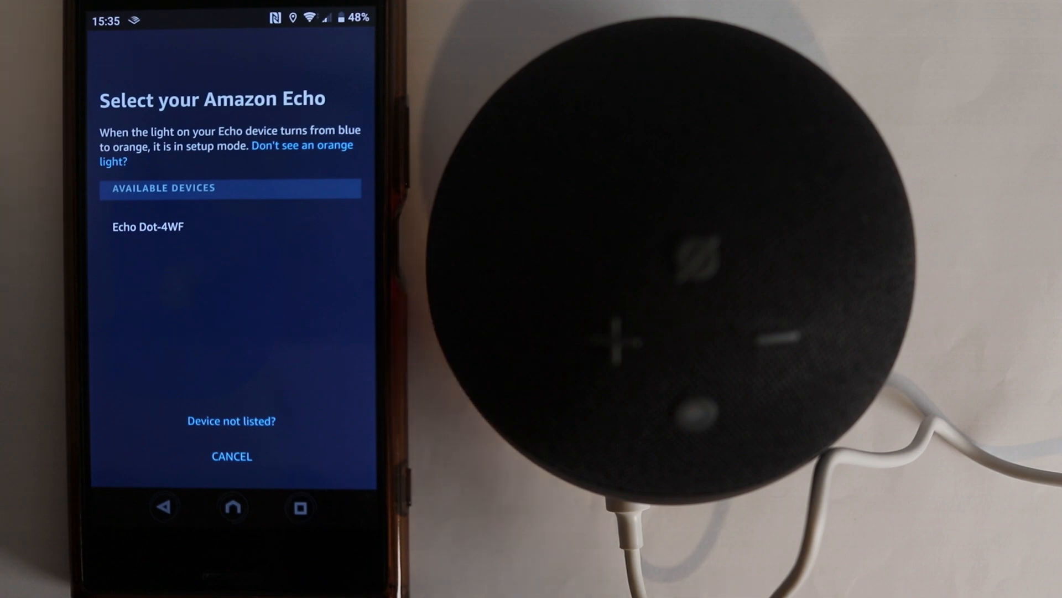
pyautogui.click(147, 226)
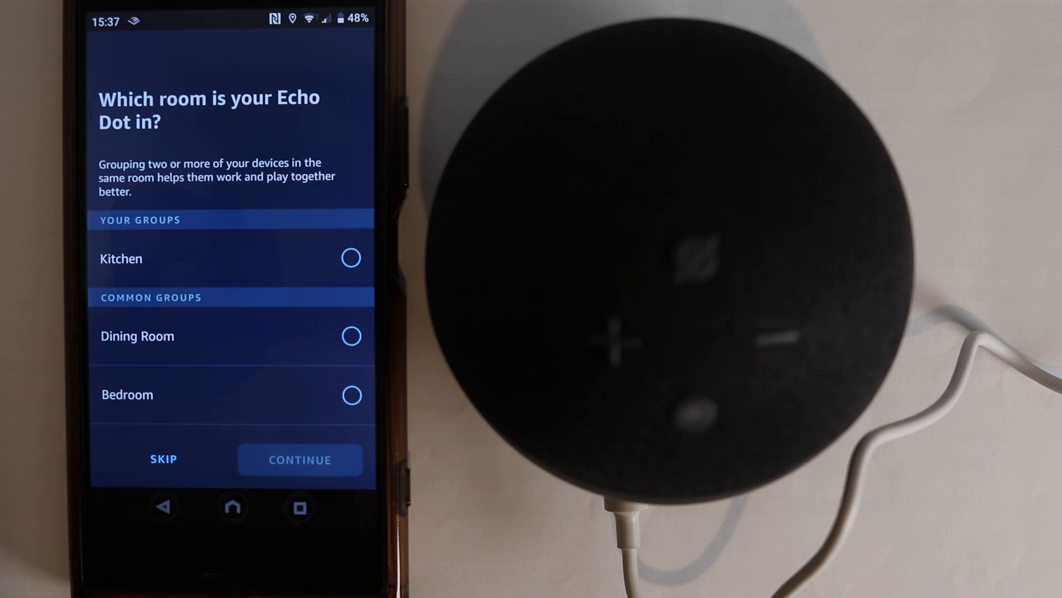
# Step: Assign the Echo Dot to the Kitchen group and skip voice profile training
pyautogui.click(351, 258)
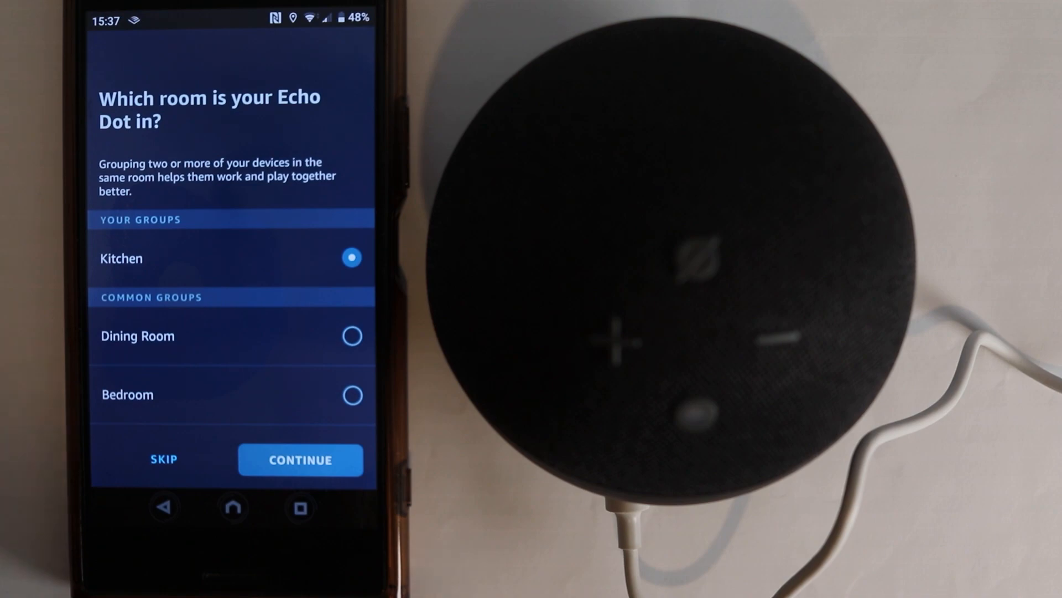
pyautogui.click(300, 460)
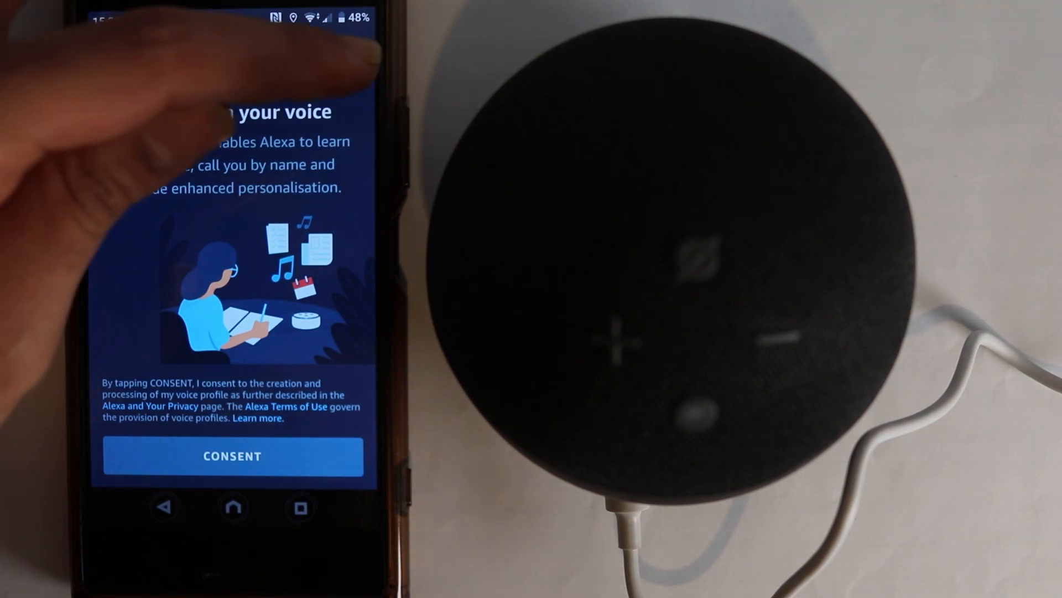
pyautogui.click(349, 61)
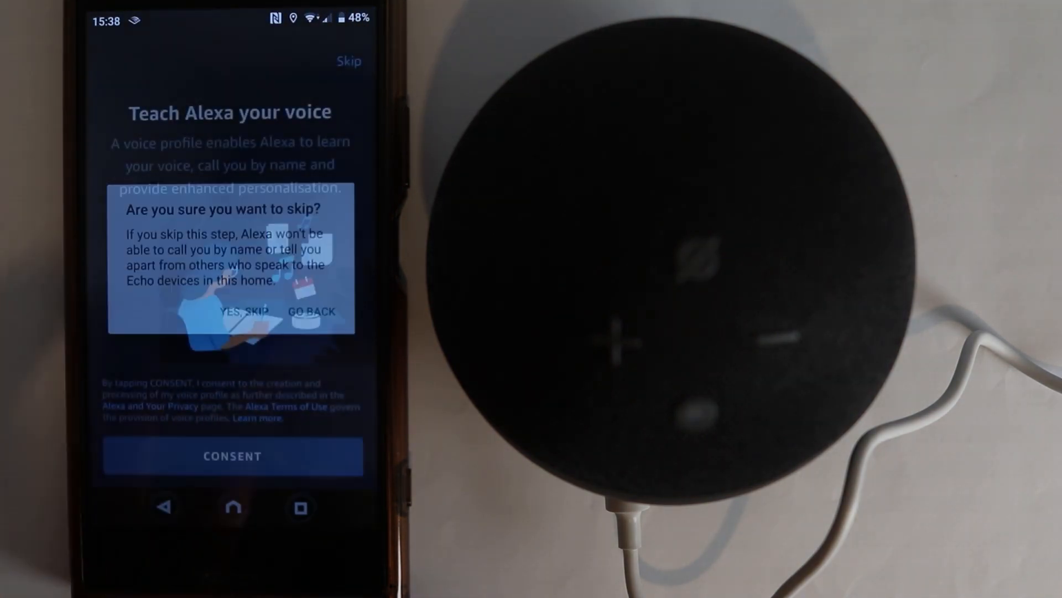
pyautogui.click(246, 311)
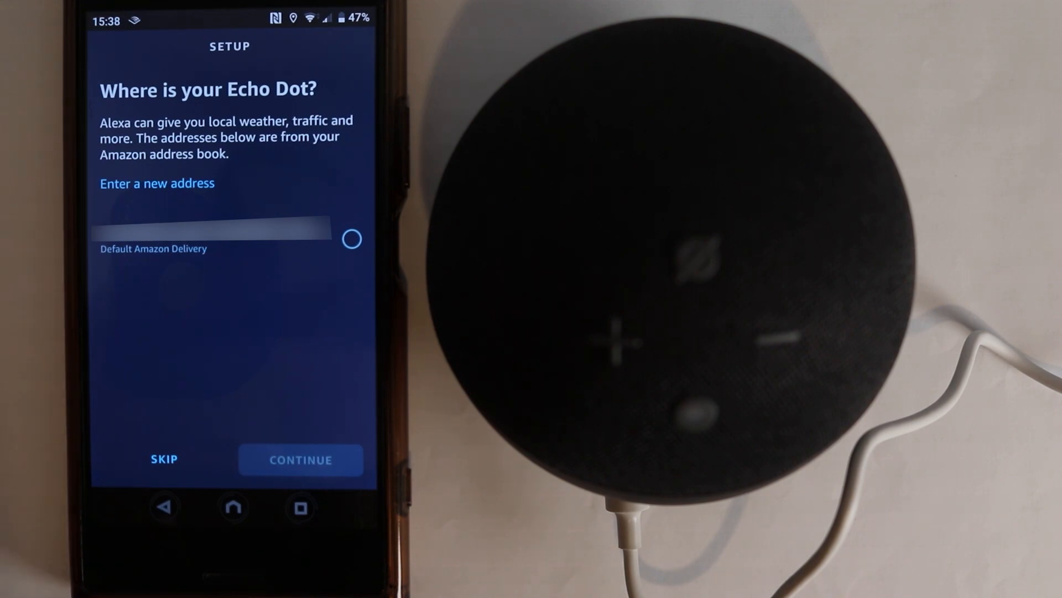
# Step: Use the default Amazon delivery address for the Echo Dot and name it Home
pyautogui.click(352, 239)
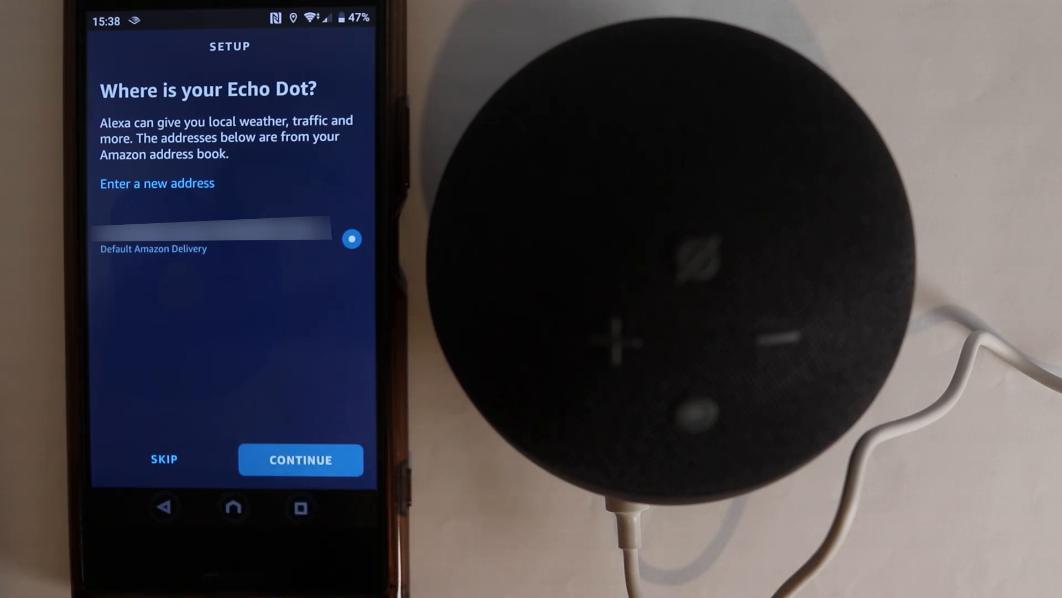
pyautogui.click(301, 459)
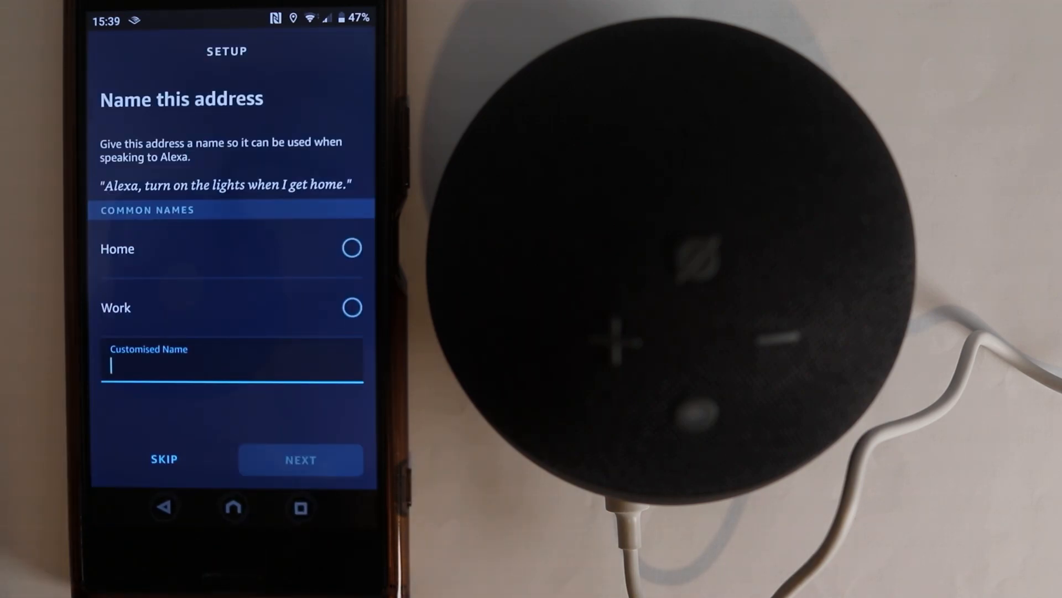
pyautogui.click(351, 248)
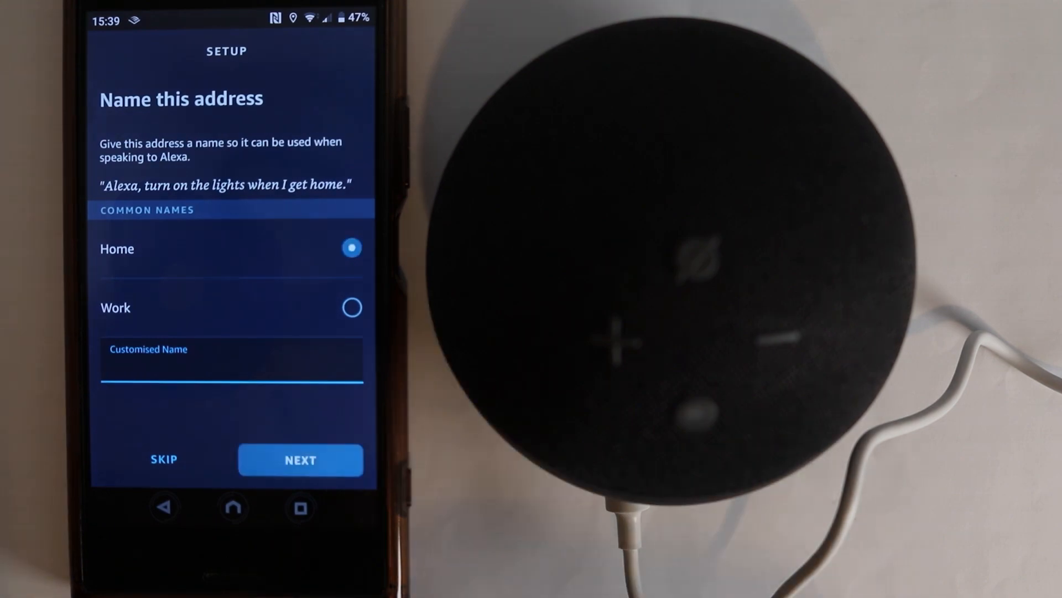
pyautogui.click(300, 460)
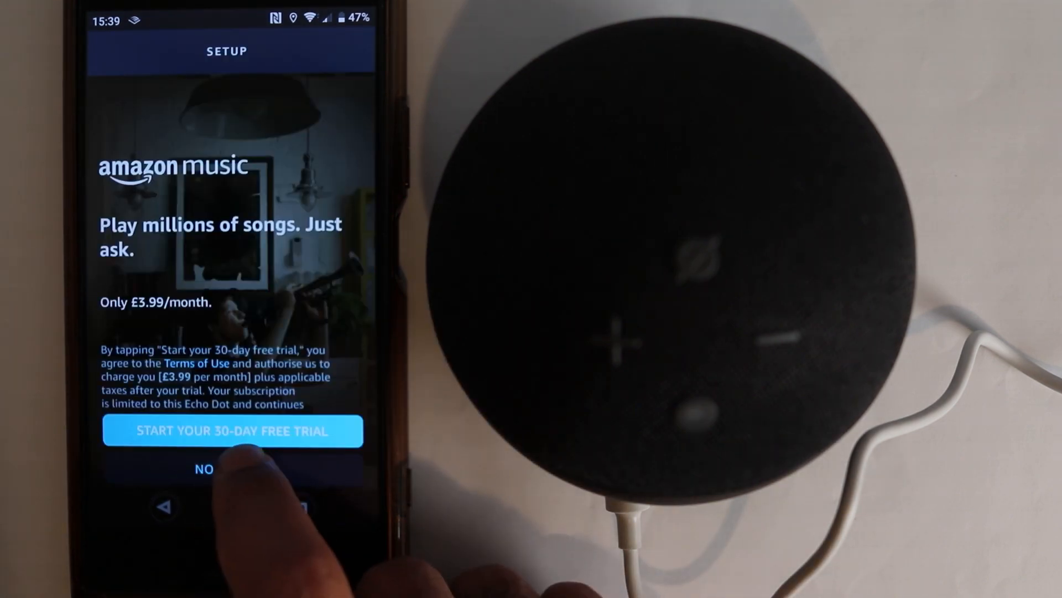
# Step: Decline the Amazon Music trial and finish the Echo Dot setup with DONE
pyautogui.click(204, 470)
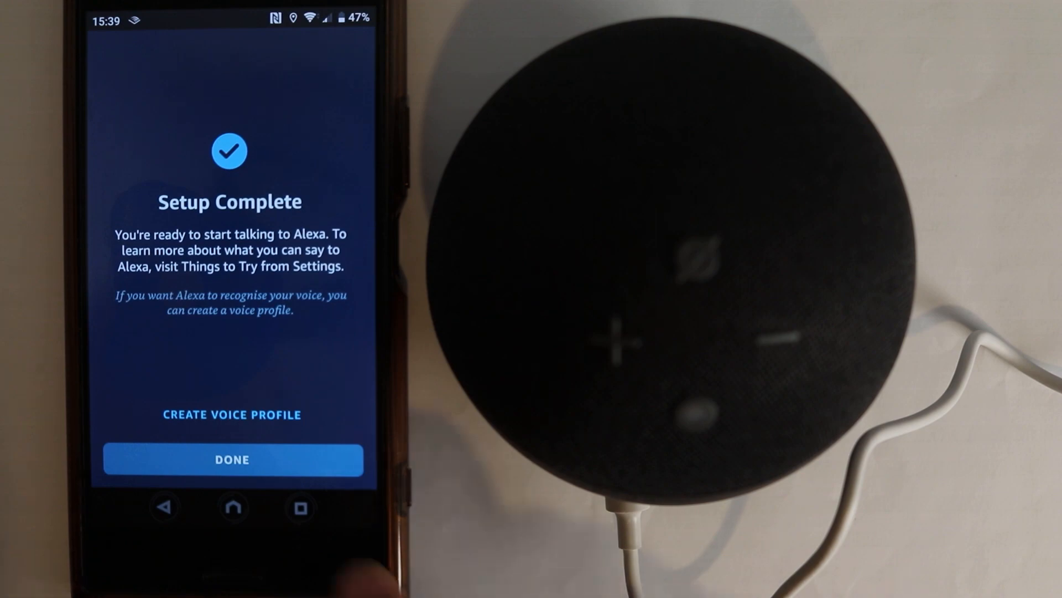
pyautogui.click(231, 459)
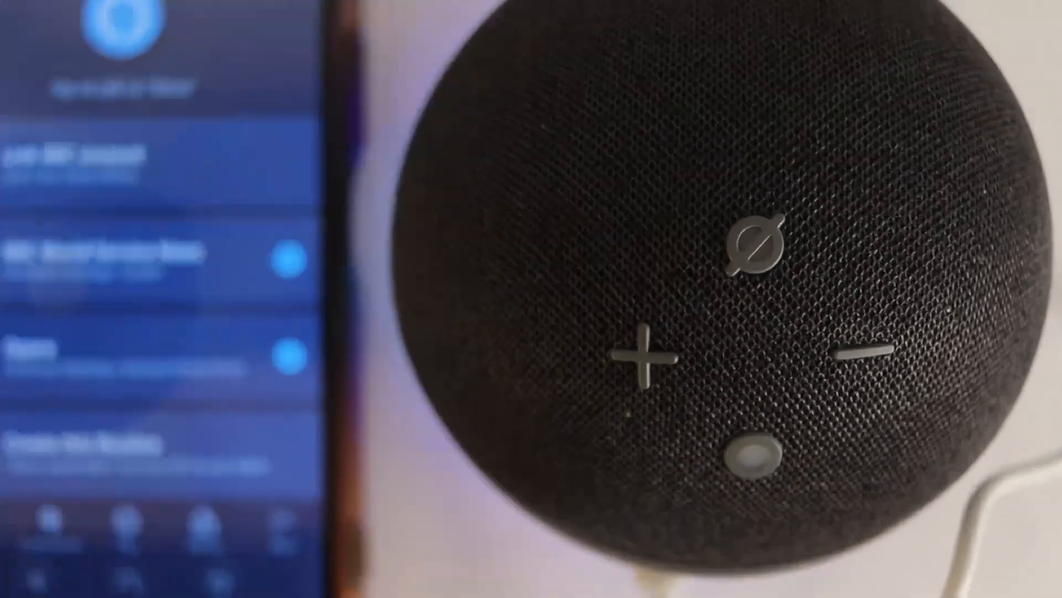